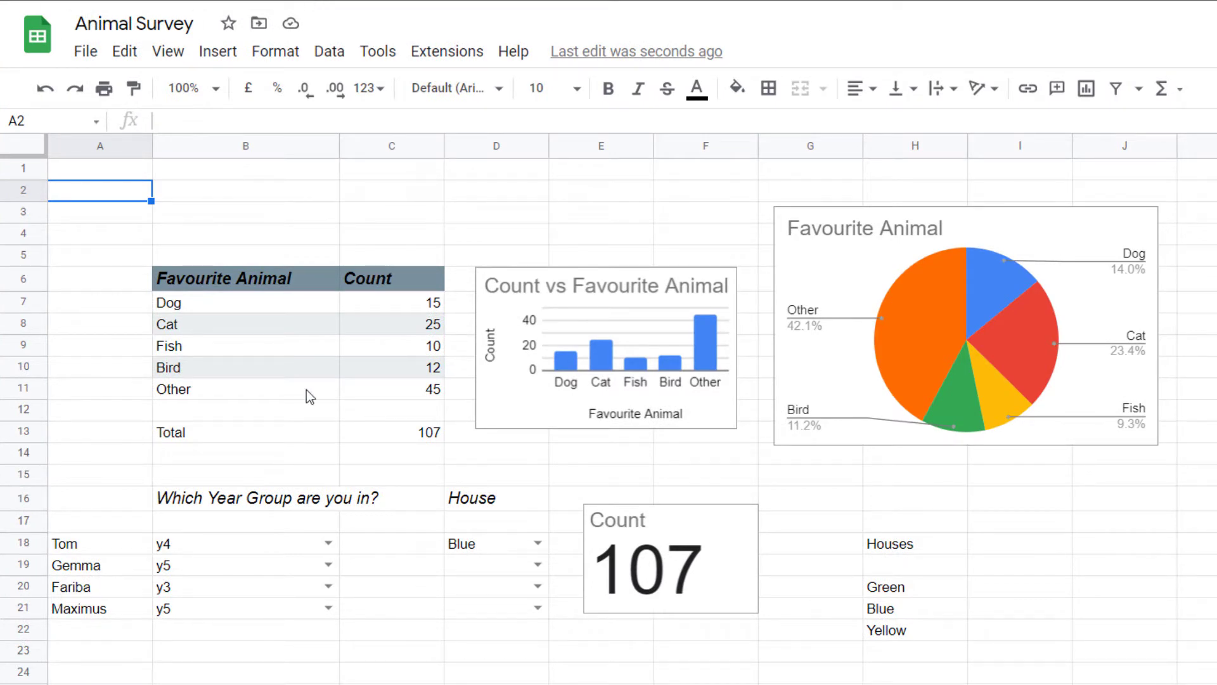
# Select the Count vs Favourite Animal and Count scorecard charts, then open the Themes sidebar
pyautogui.click(606, 345)
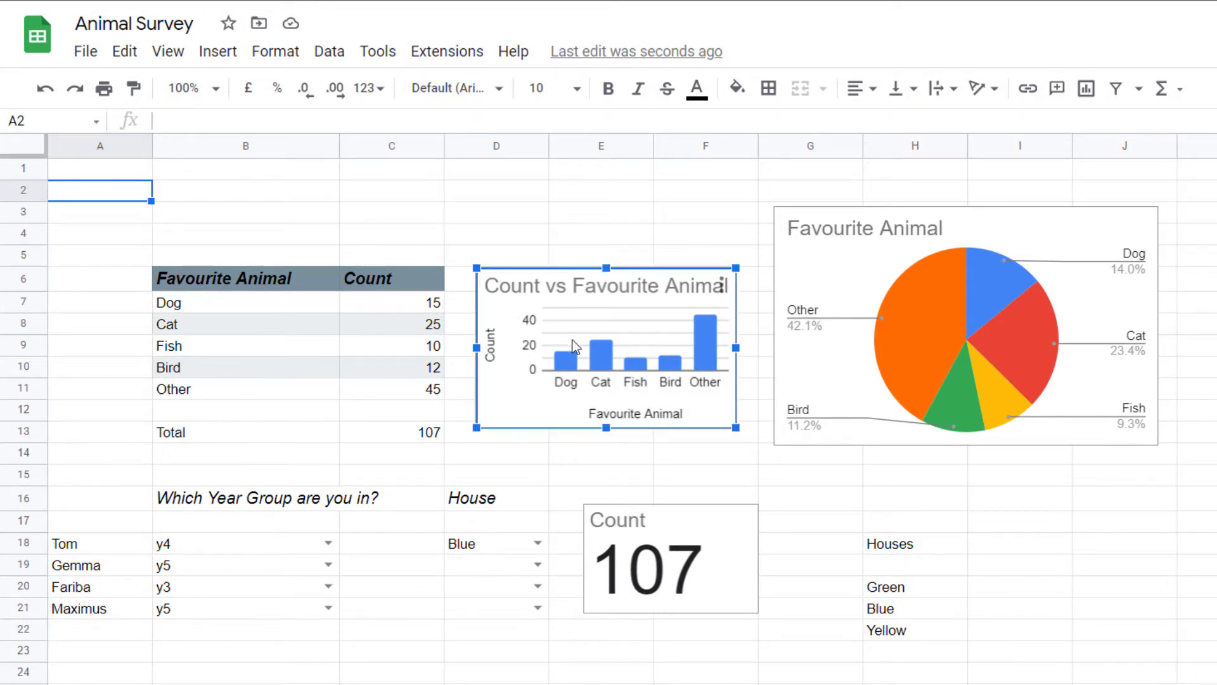
pyautogui.moveTo(853, 292)
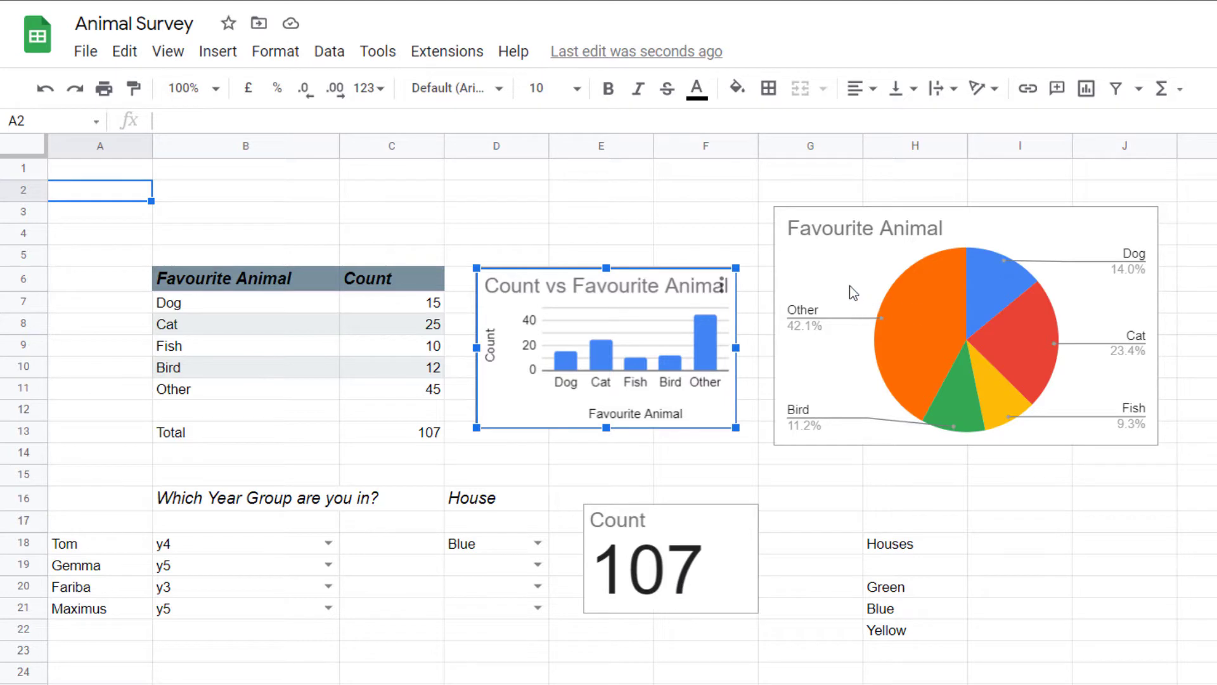
pyautogui.click(669, 559)
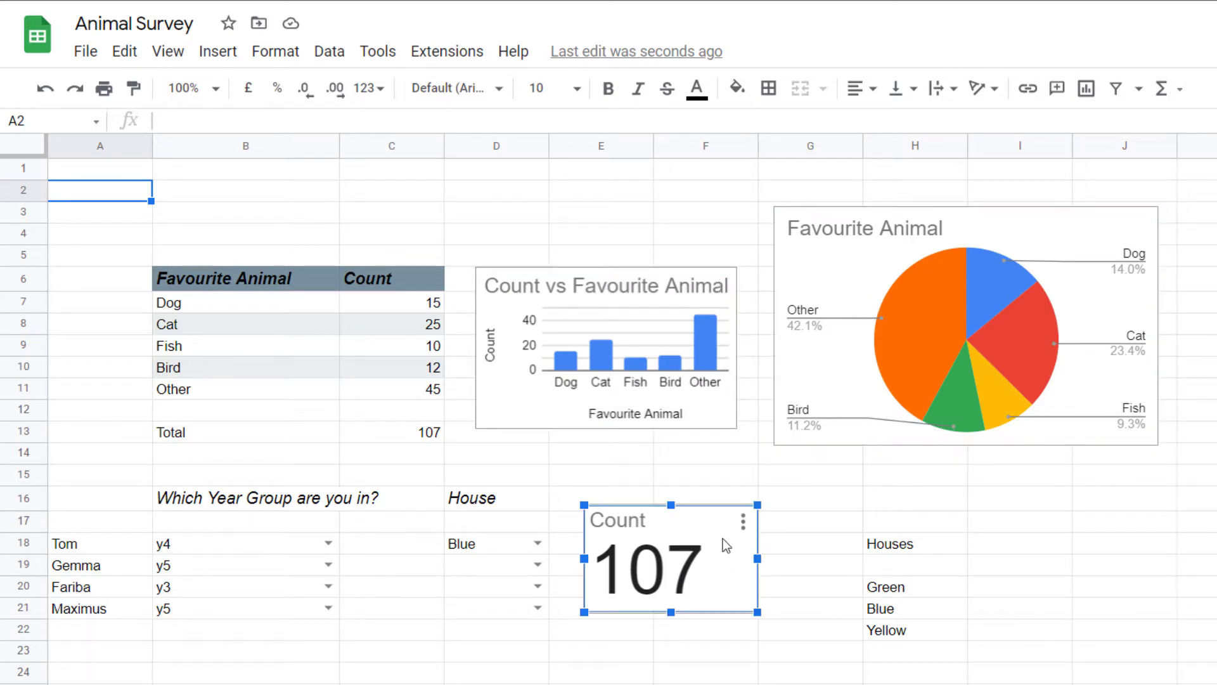
pyautogui.moveTo(659, 605)
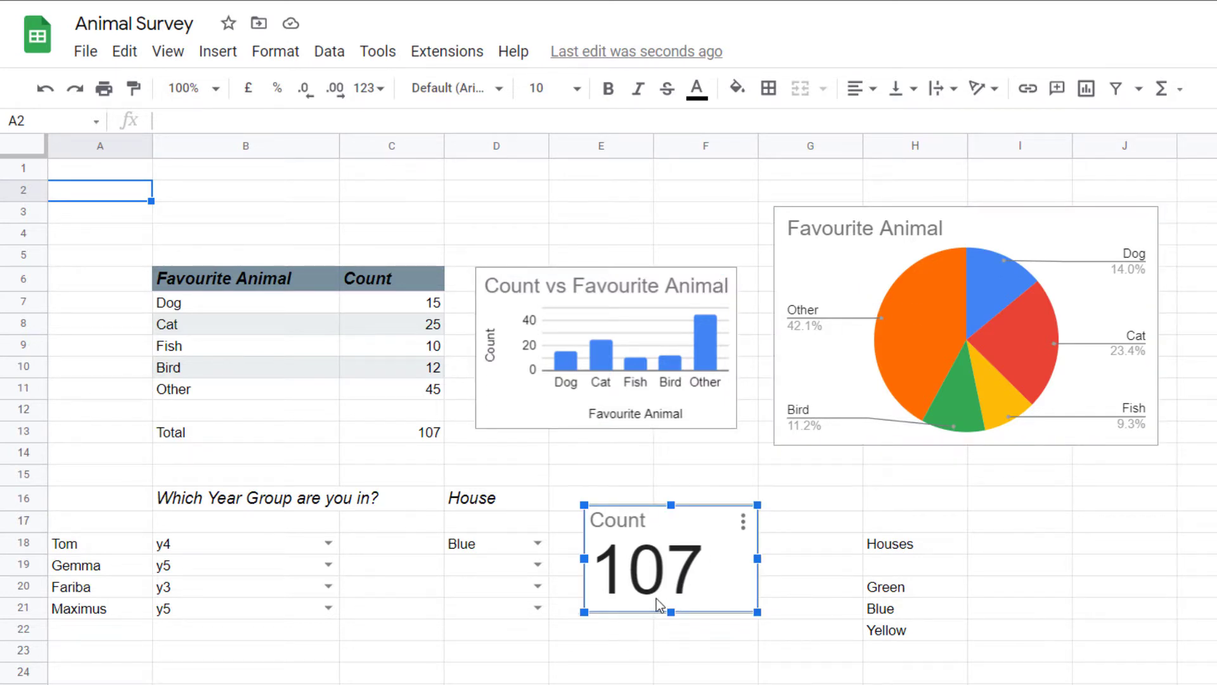
pyautogui.moveTo(427, 408)
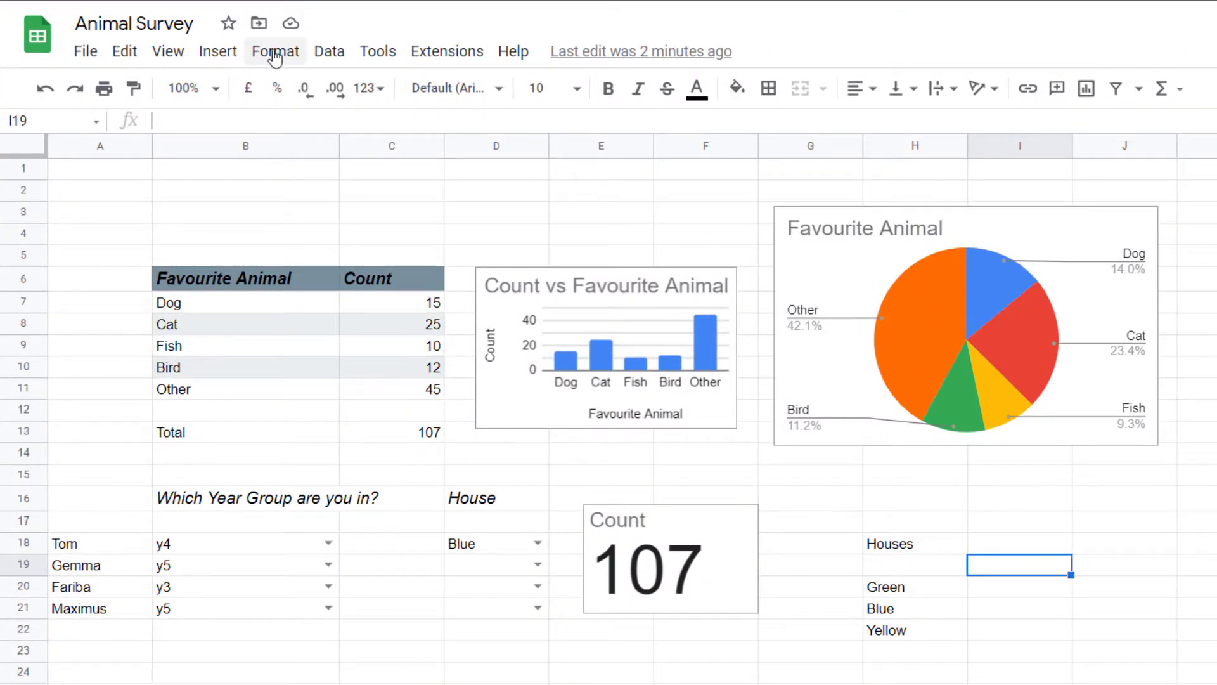
pyautogui.click(273, 52)
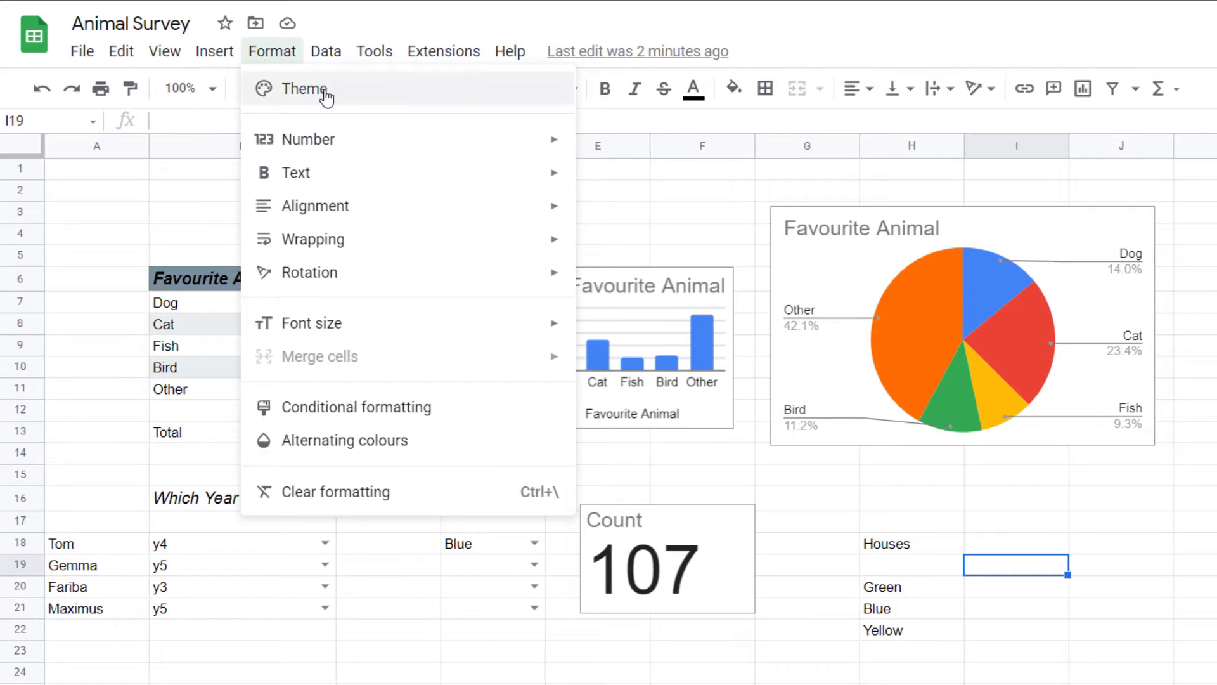
pyautogui.click(302, 89)
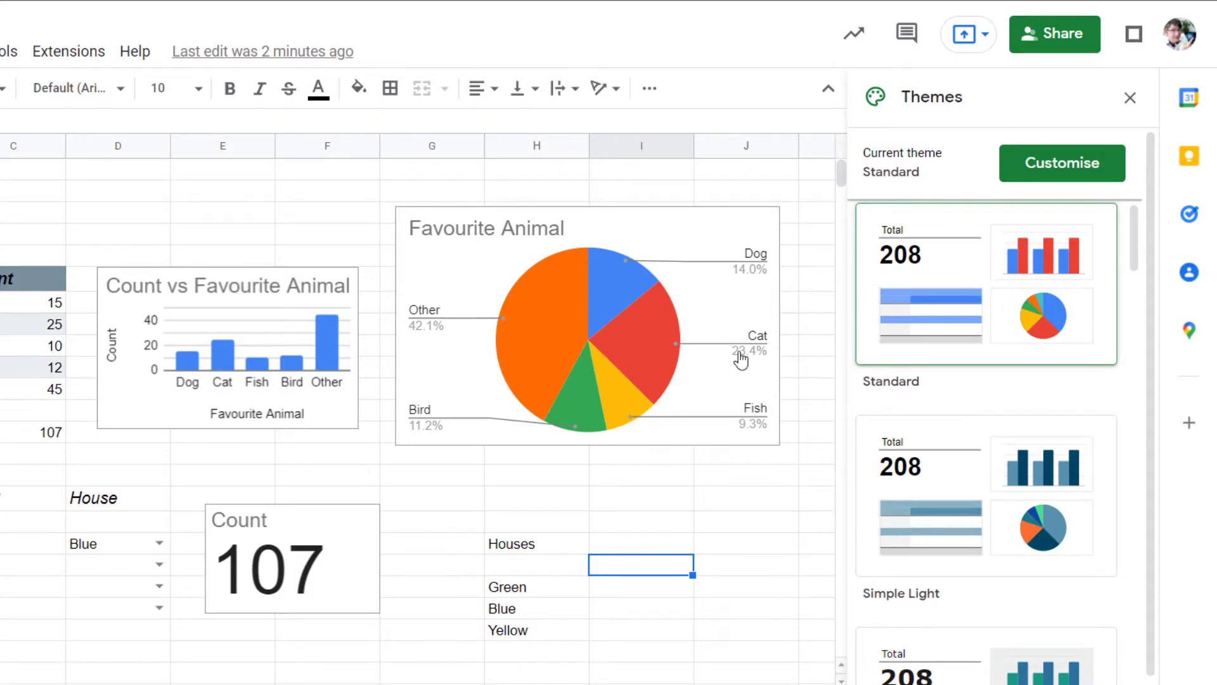
pyautogui.moveTo(1017, 503)
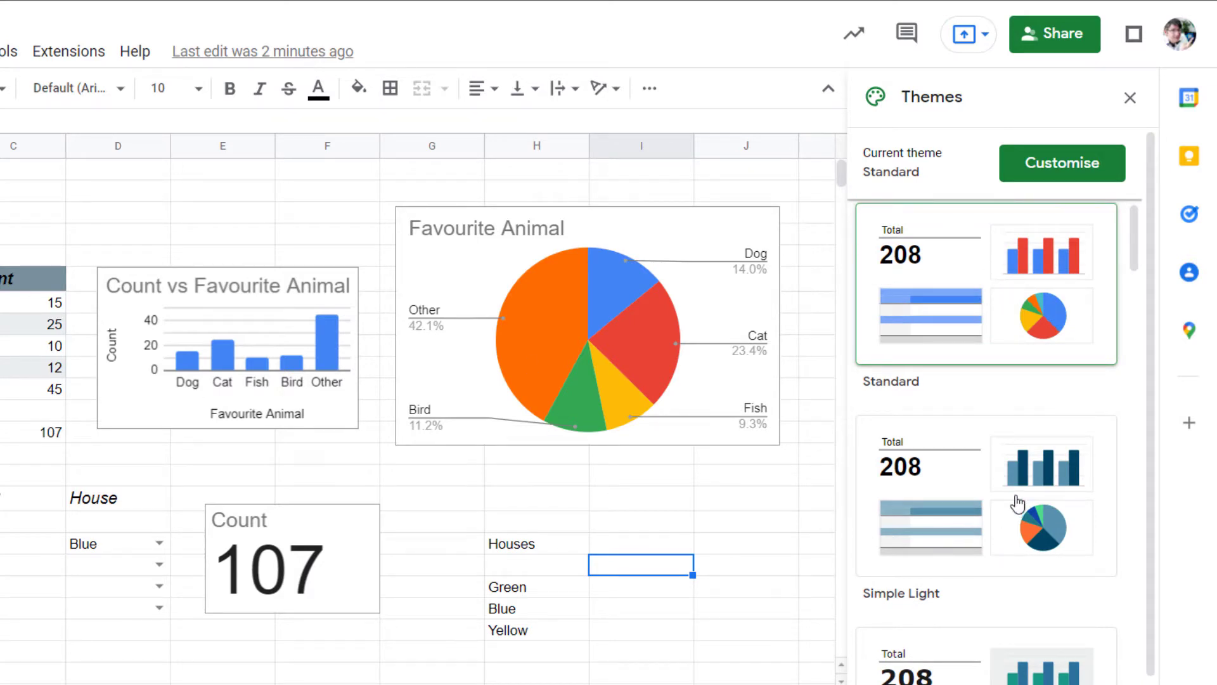
# Preview the Simple Light, Shift, Earthy, Energetic and Groovy themes, ending on Groovy
pyautogui.click(986, 497)
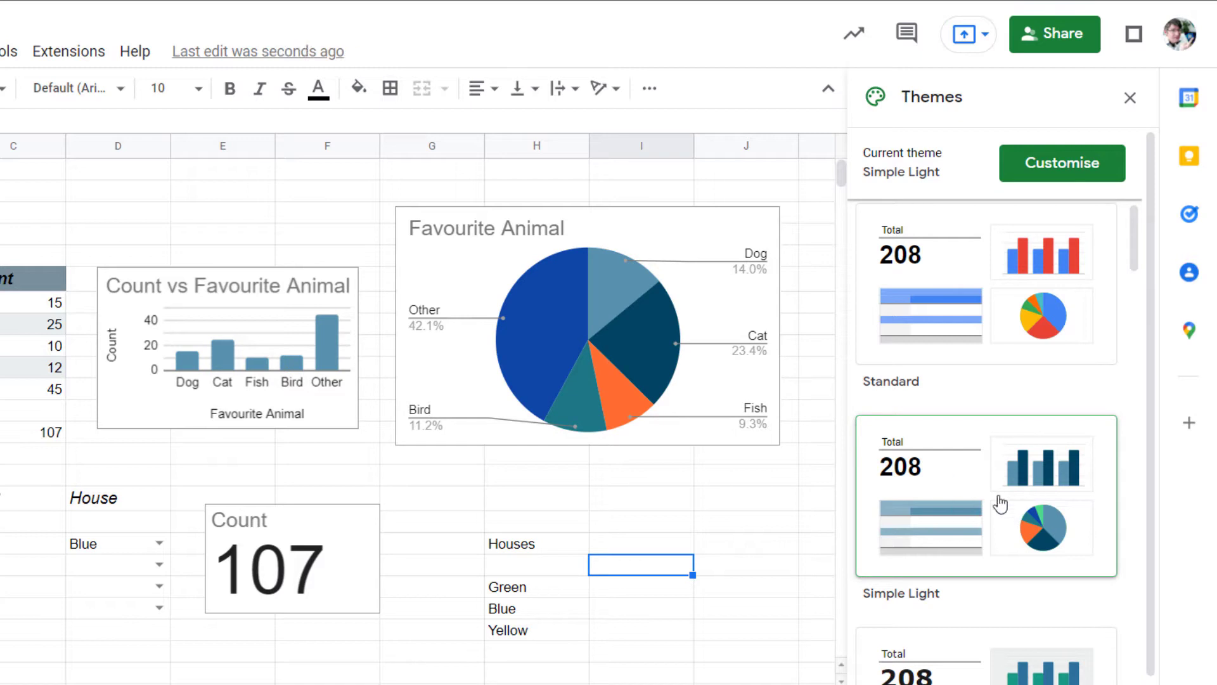
pyautogui.moveTo(644, 377)
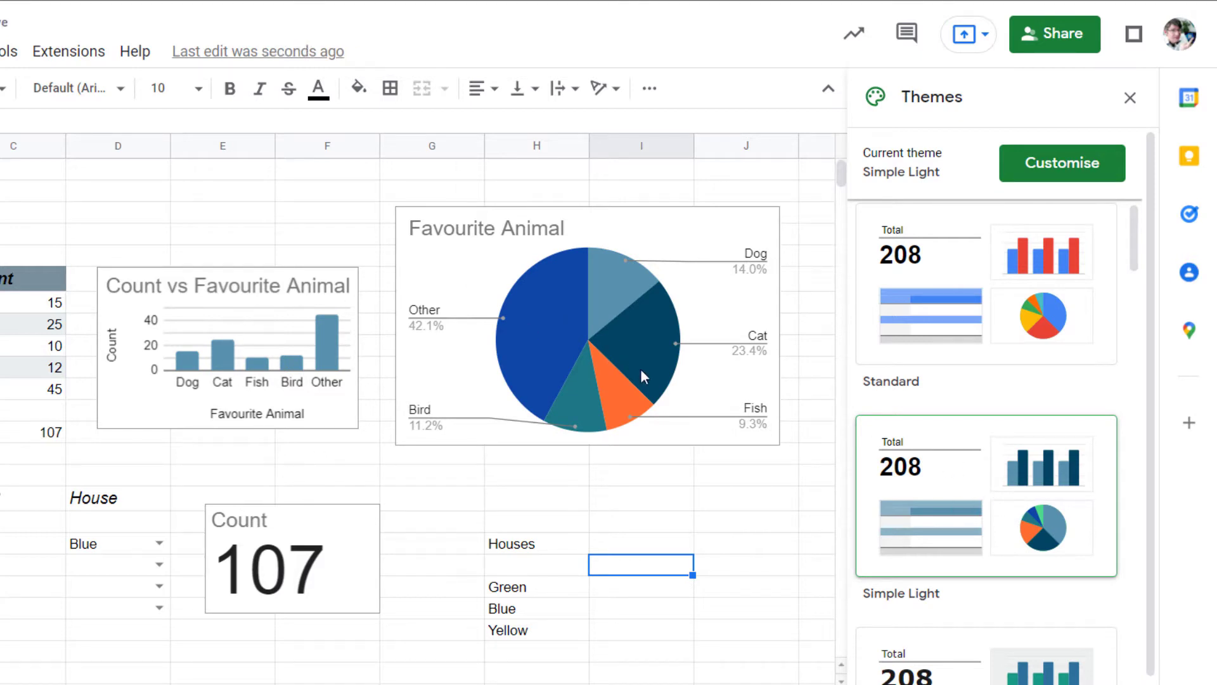
pyautogui.moveTo(706, 475)
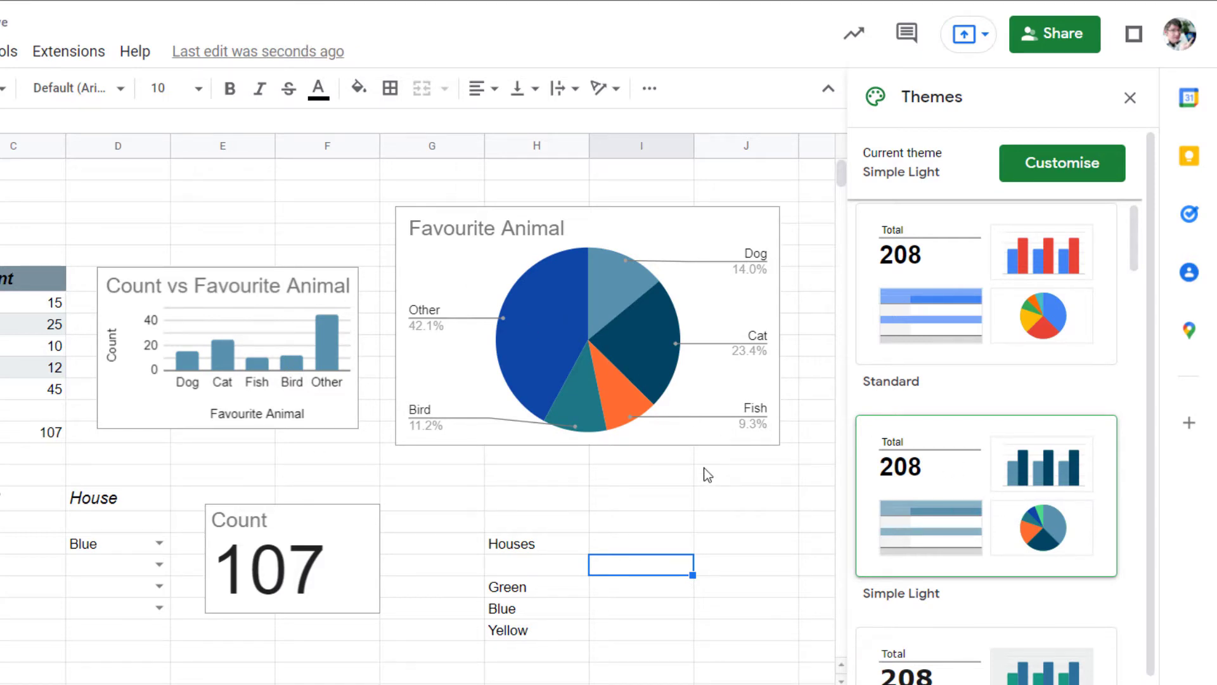
pyautogui.click(986, 466)
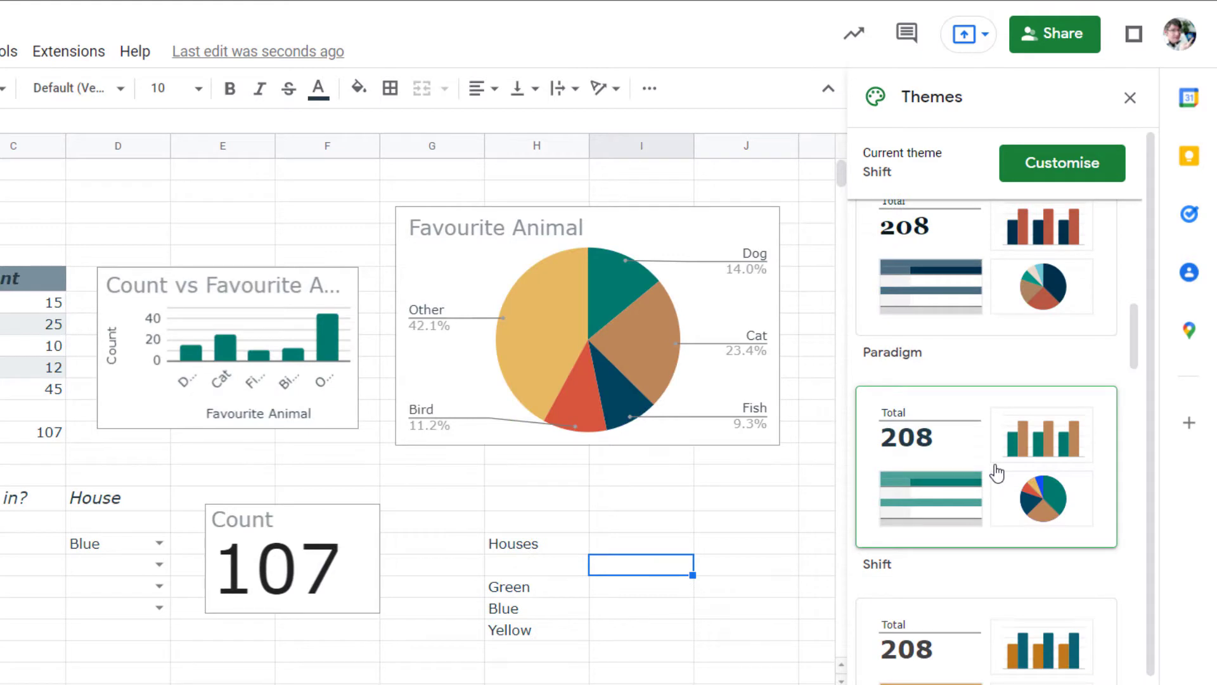
pyautogui.scroll(-3)
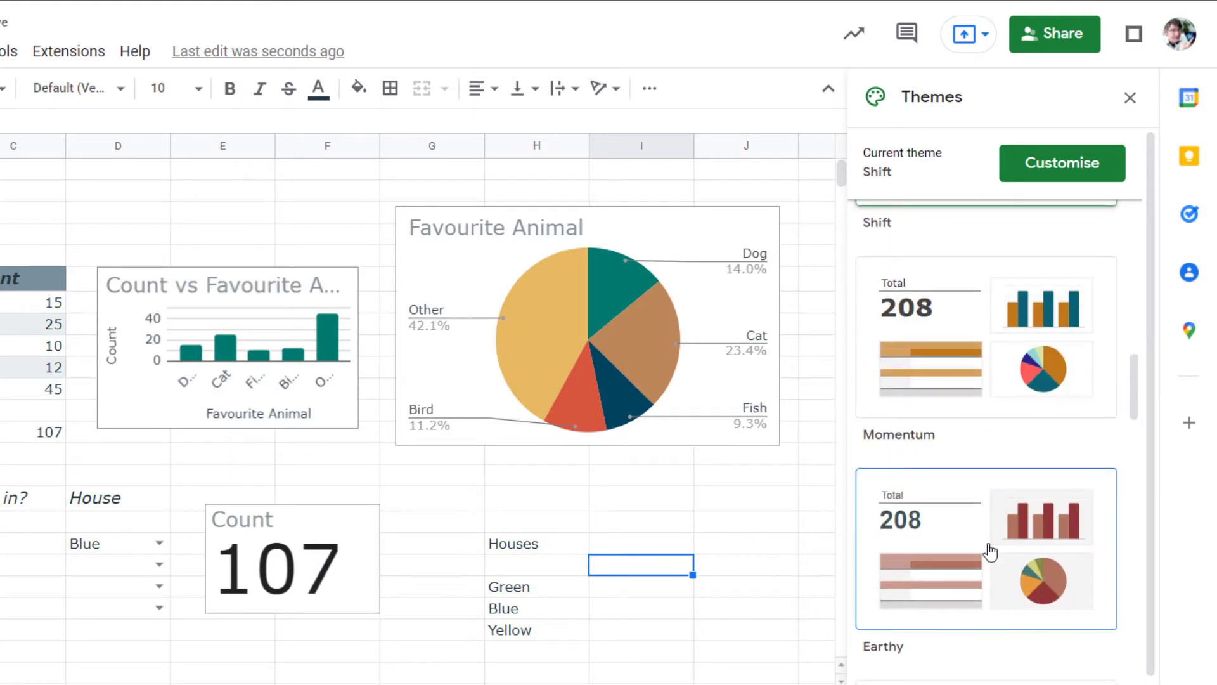
pyautogui.click(985, 547)
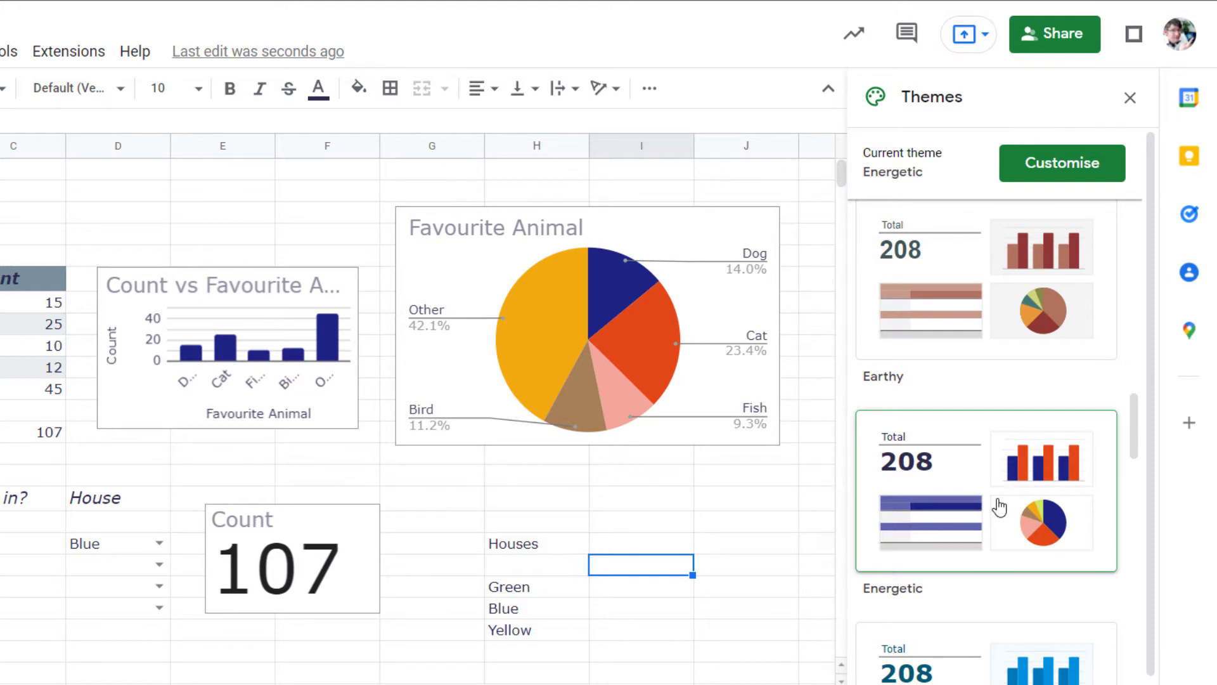
pyautogui.scroll(-3)
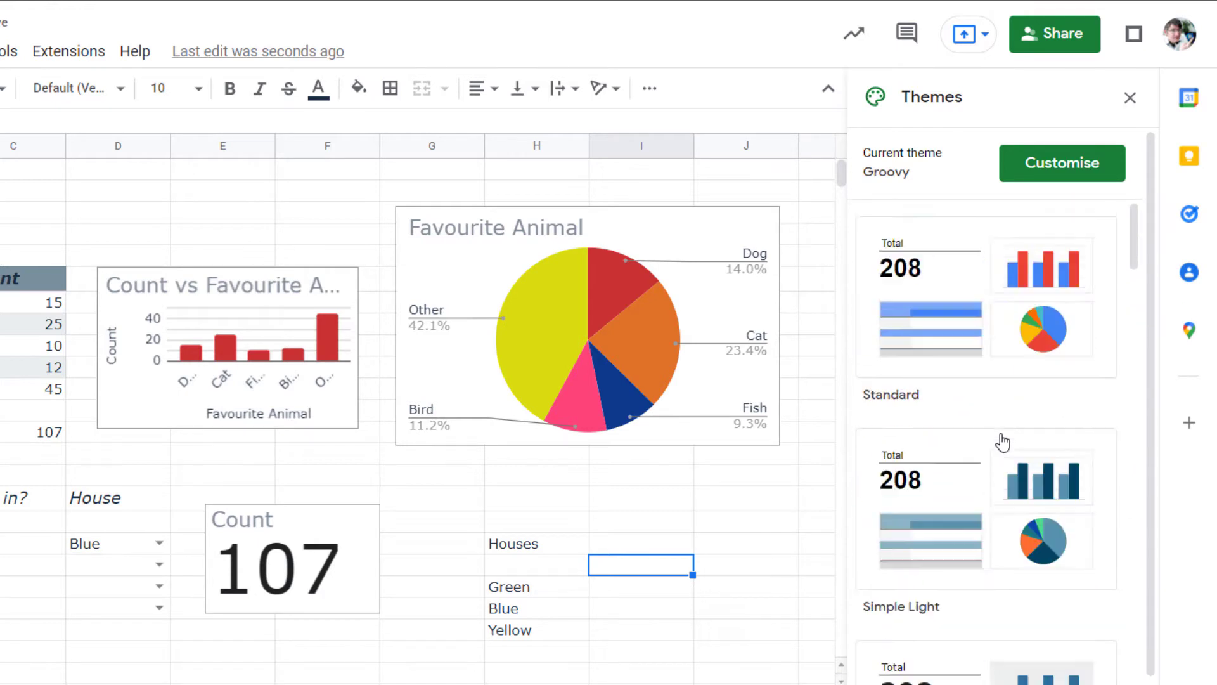
pyautogui.moveTo(1027, 317)
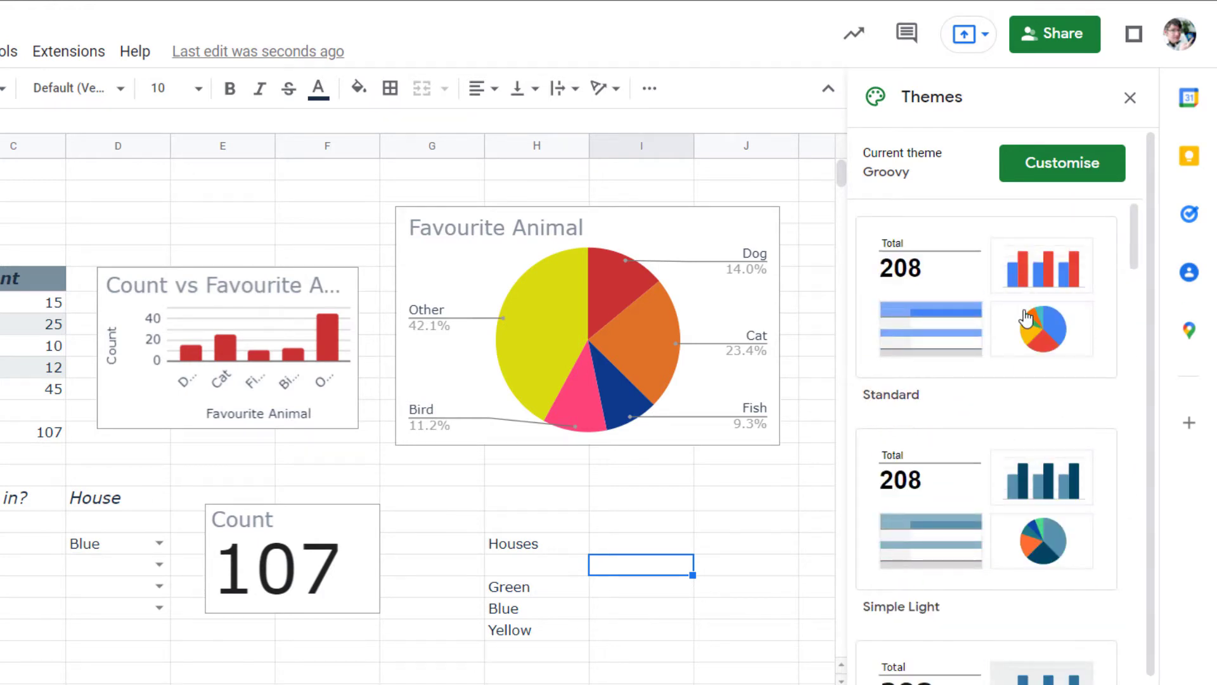
# Reapply the Standard theme and customise it with Georgia font, starting the text colour choice
pyautogui.click(986, 297)
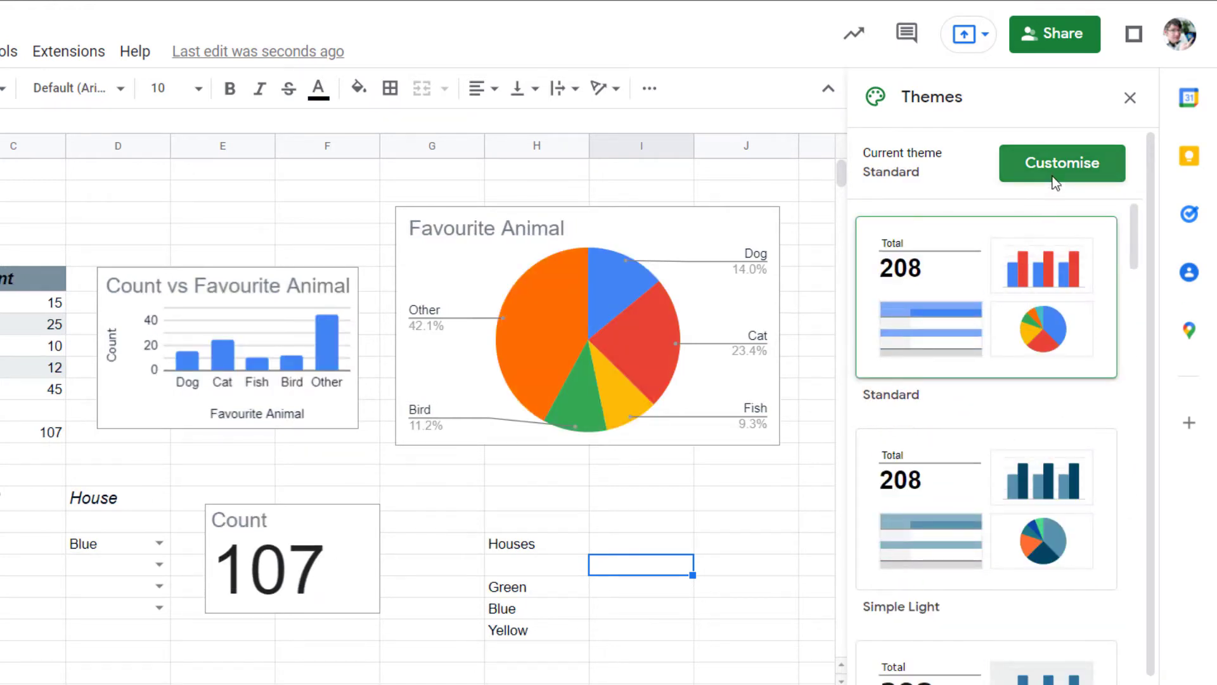
pyautogui.click(1061, 163)
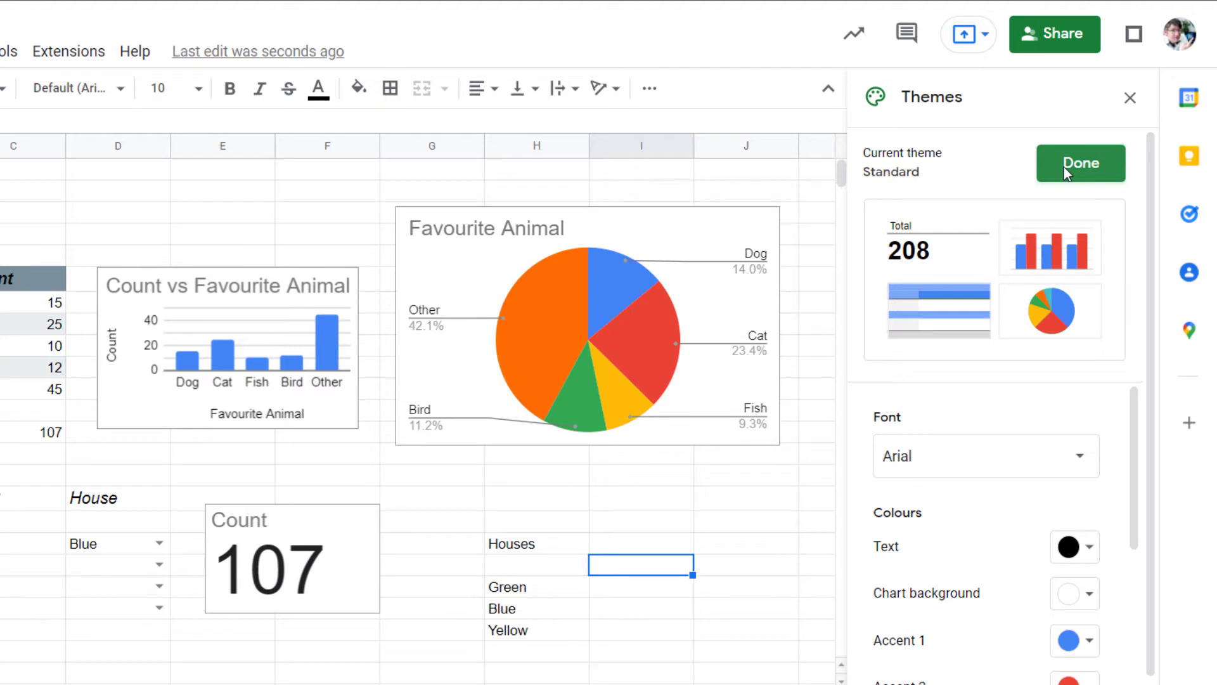
pyautogui.scroll(-3)
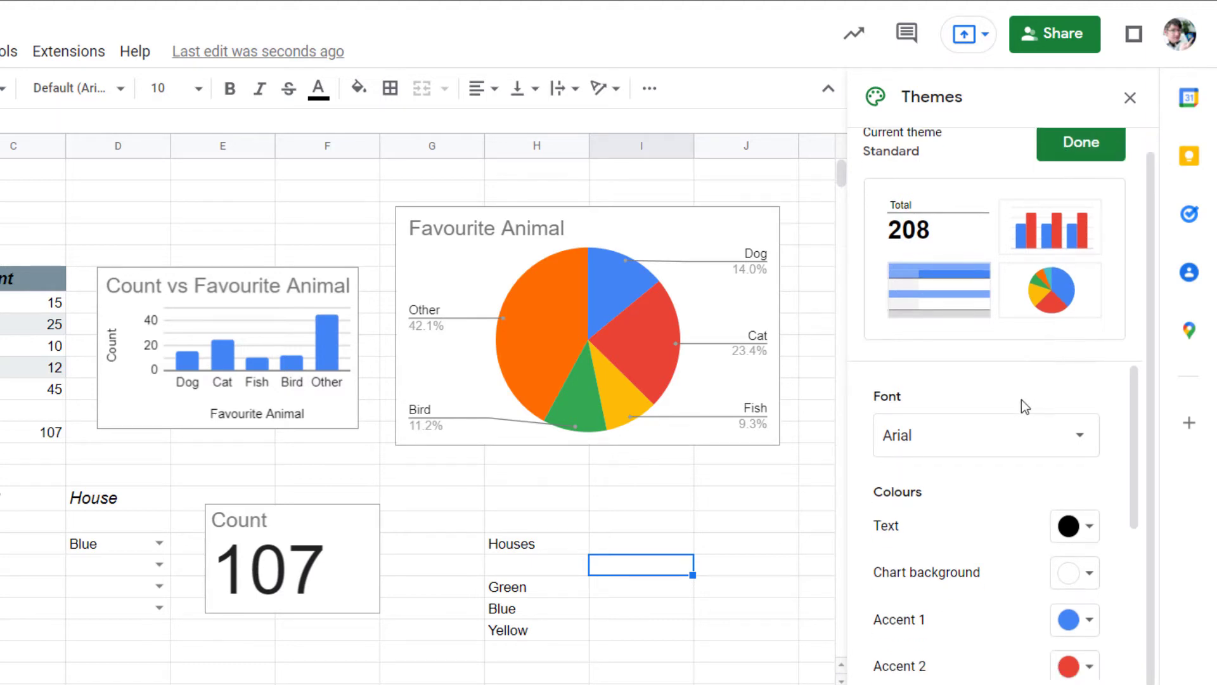
pyautogui.moveTo(982, 443)
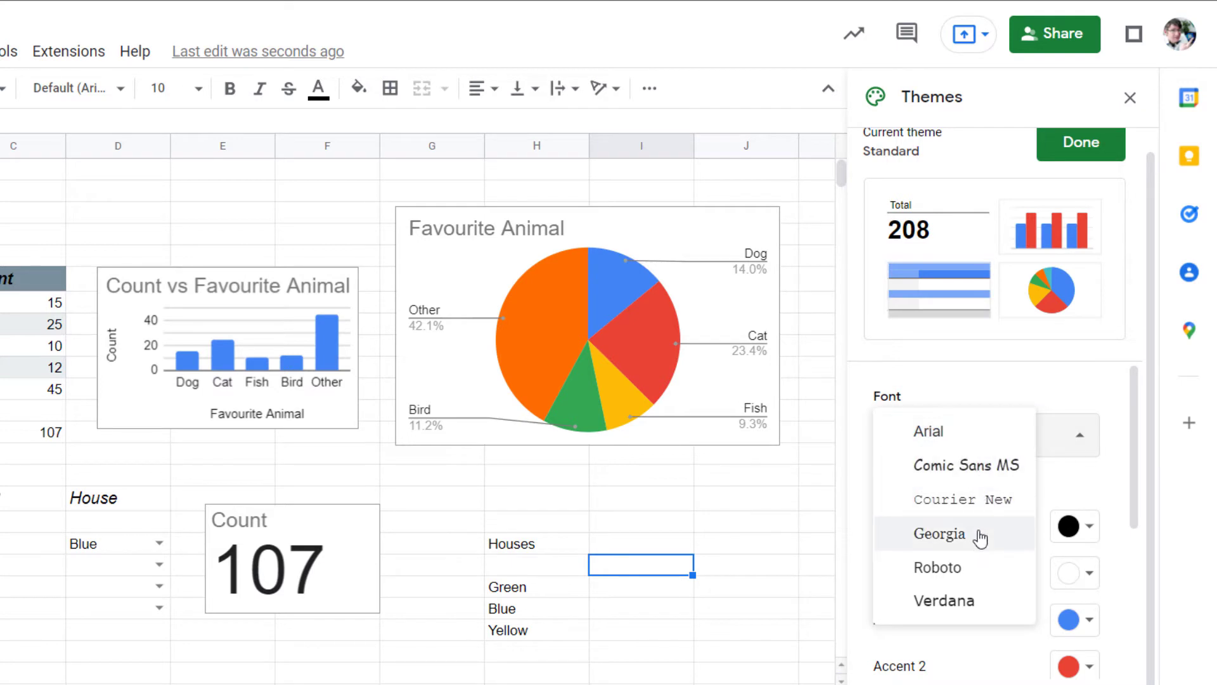
pyautogui.click(939, 534)
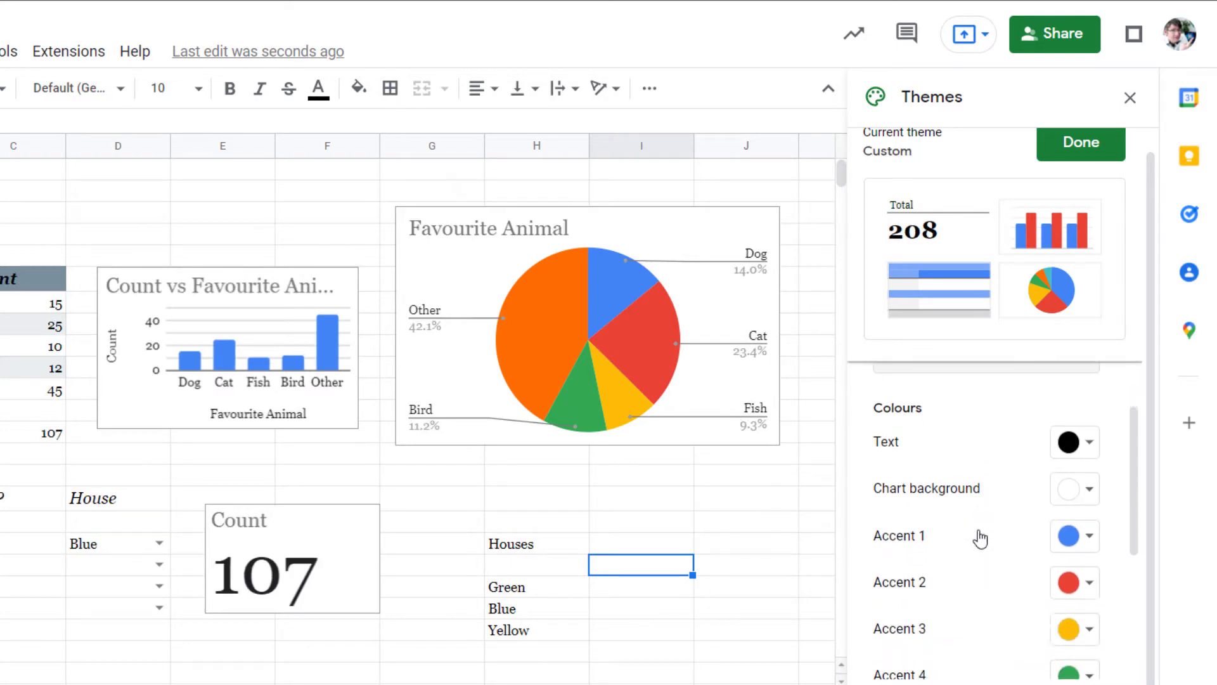
pyautogui.click(1075, 441)
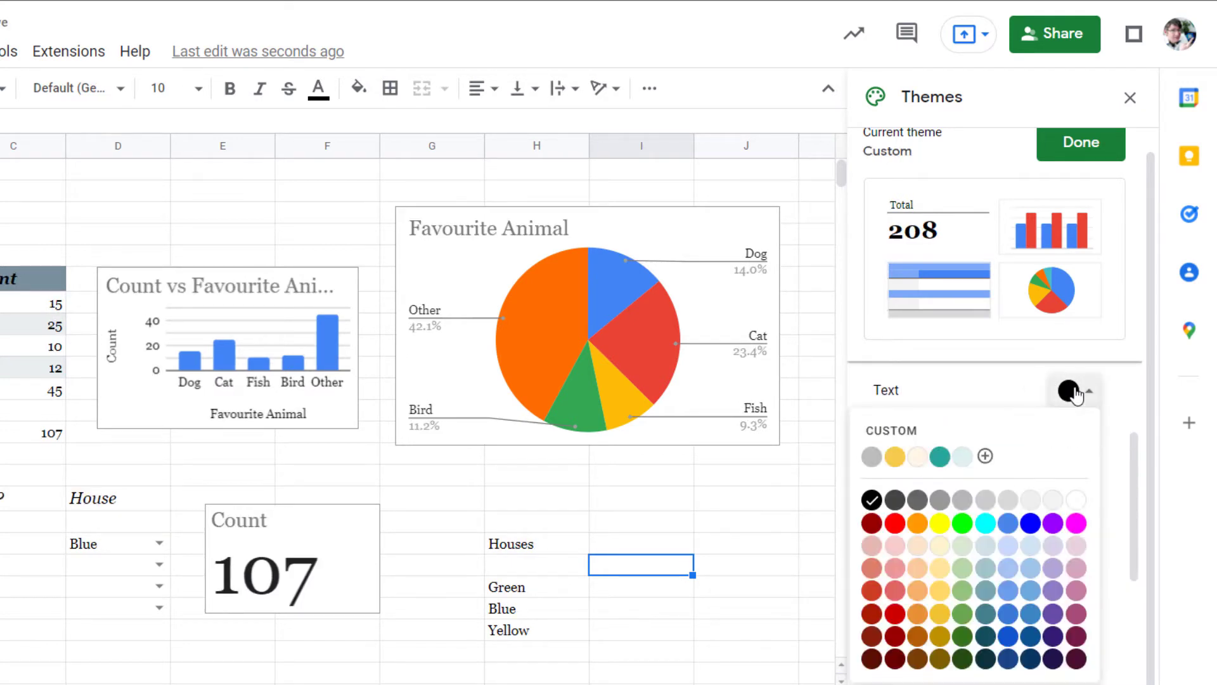
pyautogui.moveTo(1031, 643)
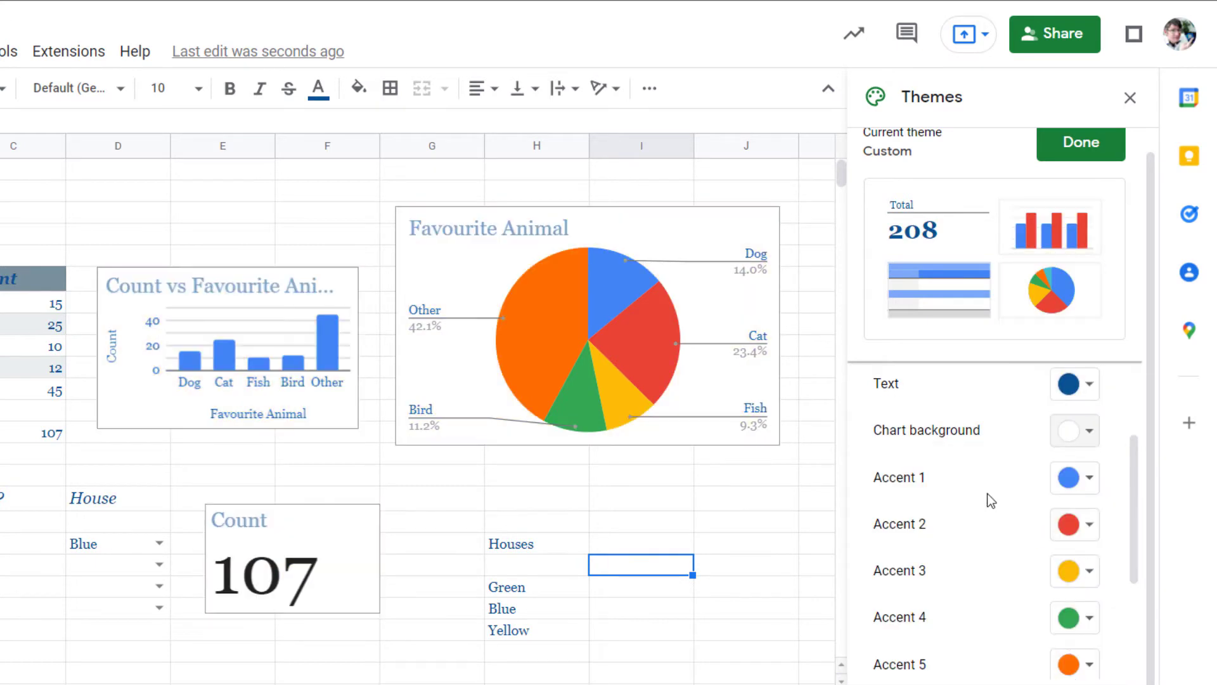
pyautogui.moveTo(997, 426)
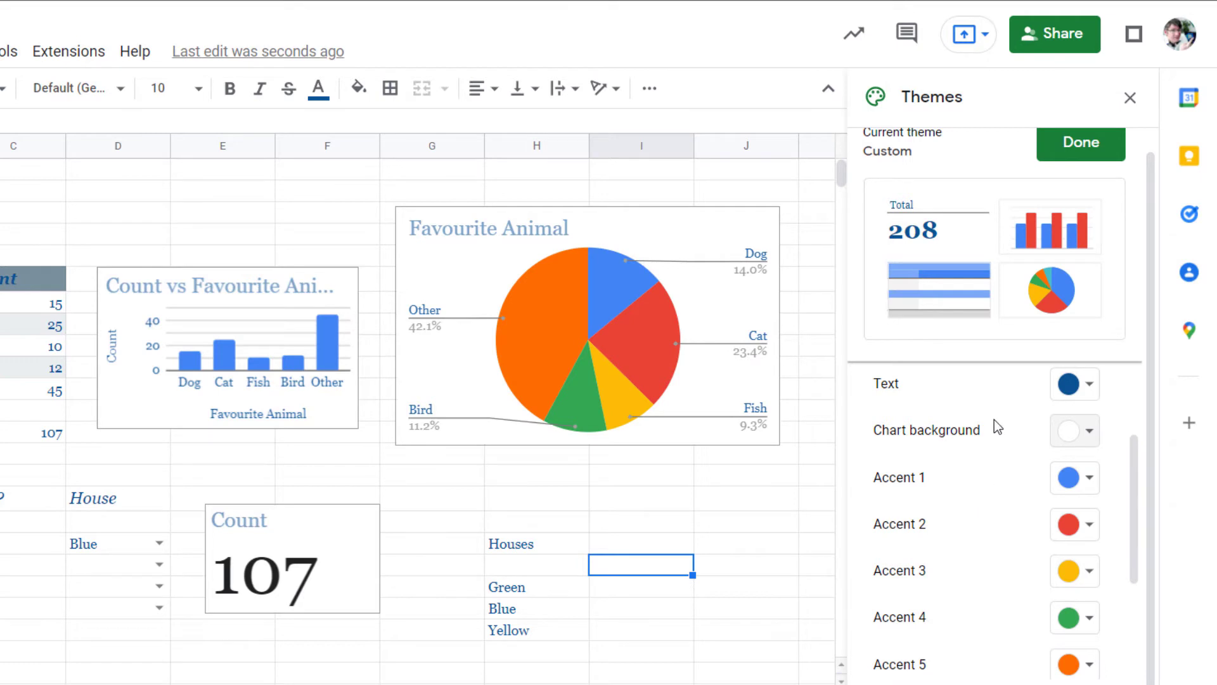
# Give the custom theme a light blue chart background and purple, orange, dark blue accents 1–3
pyautogui.click(1090, 429)
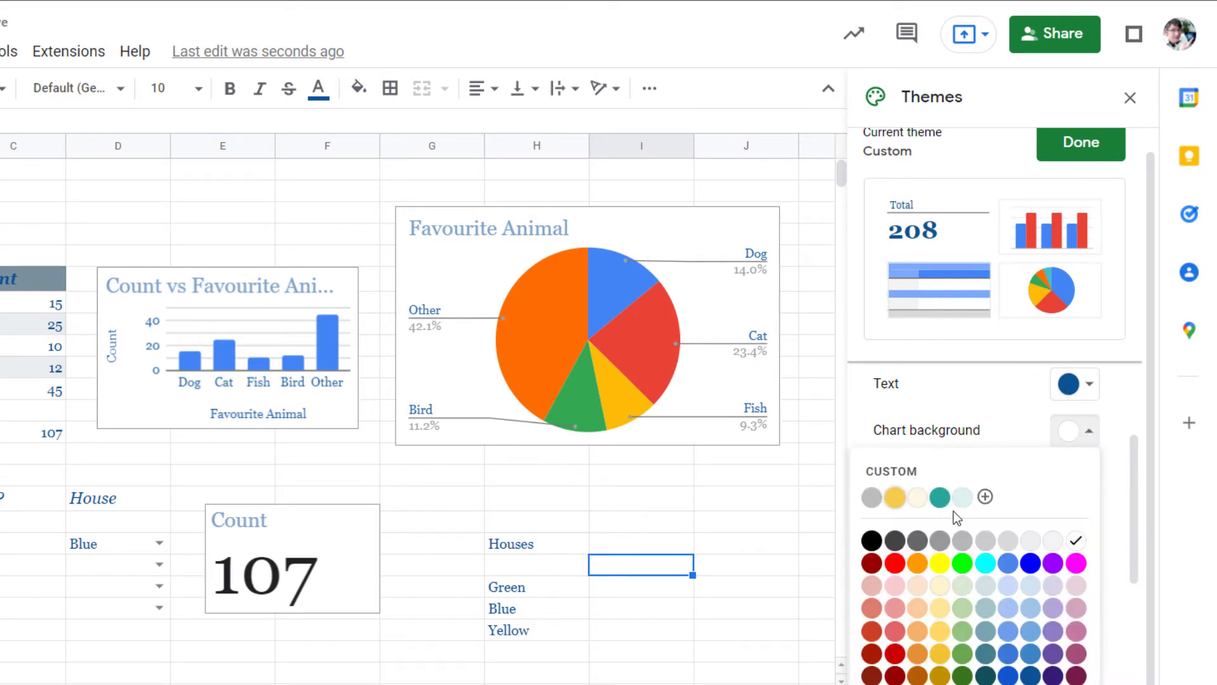
pyautogui.click(938, 498)
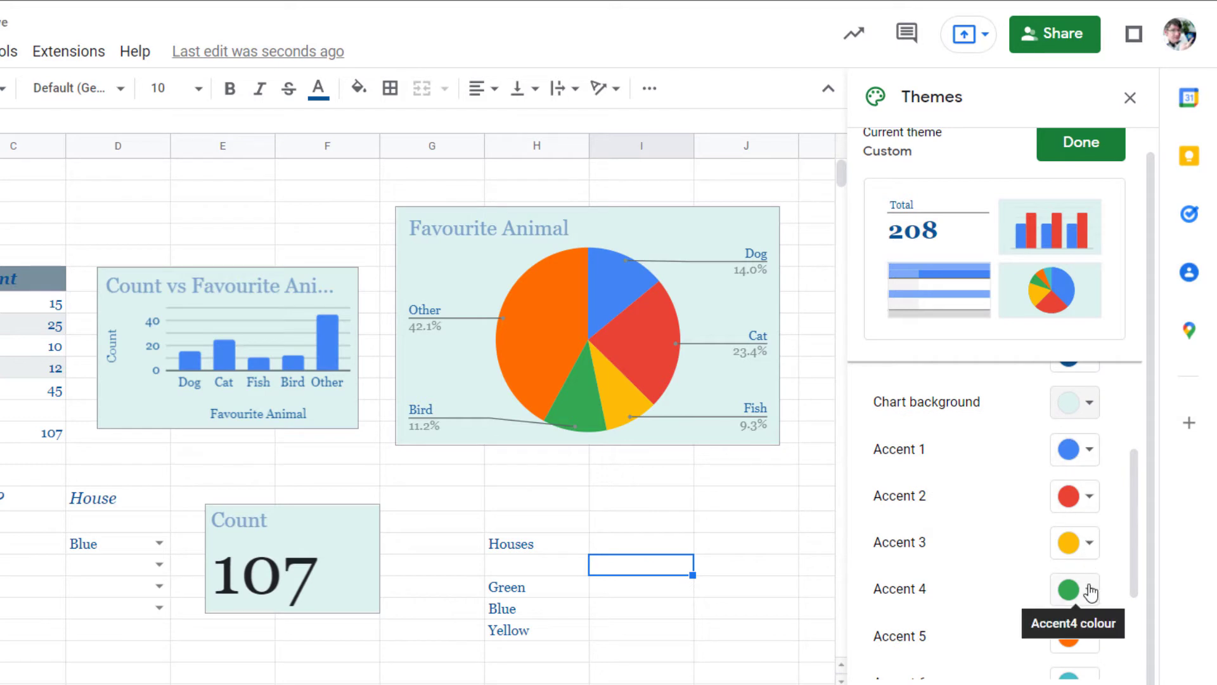
pyautogui.click(1075, 449)
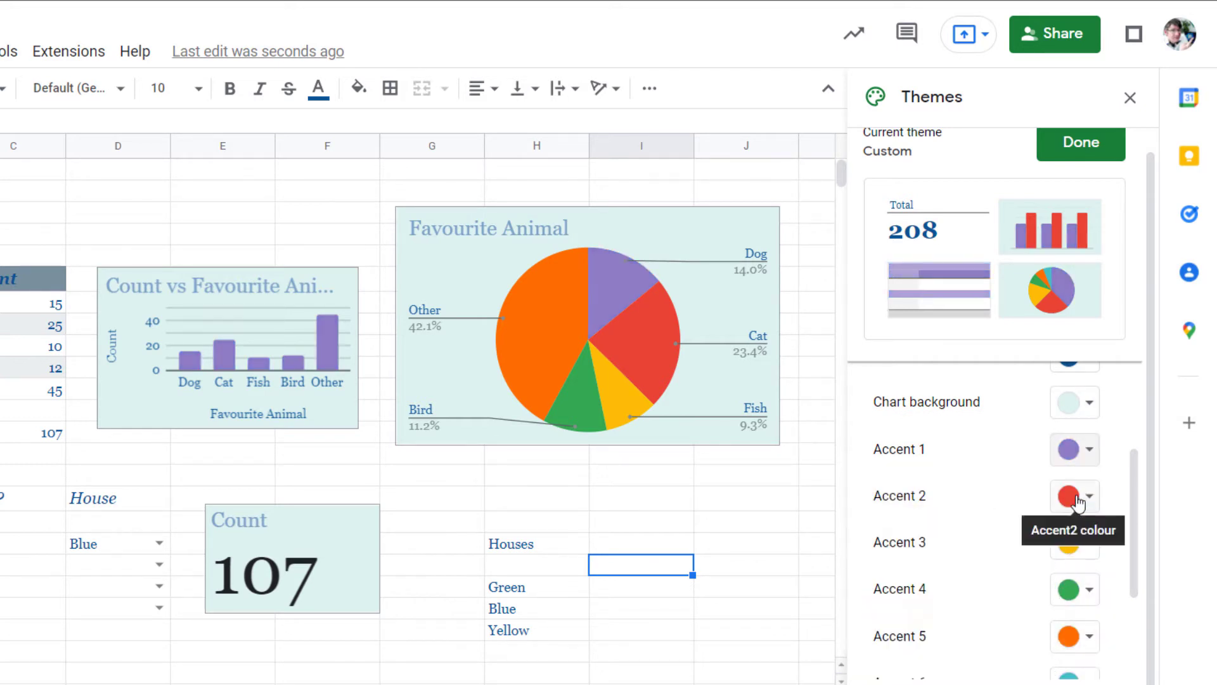
pyautogui.click(1087, 495)
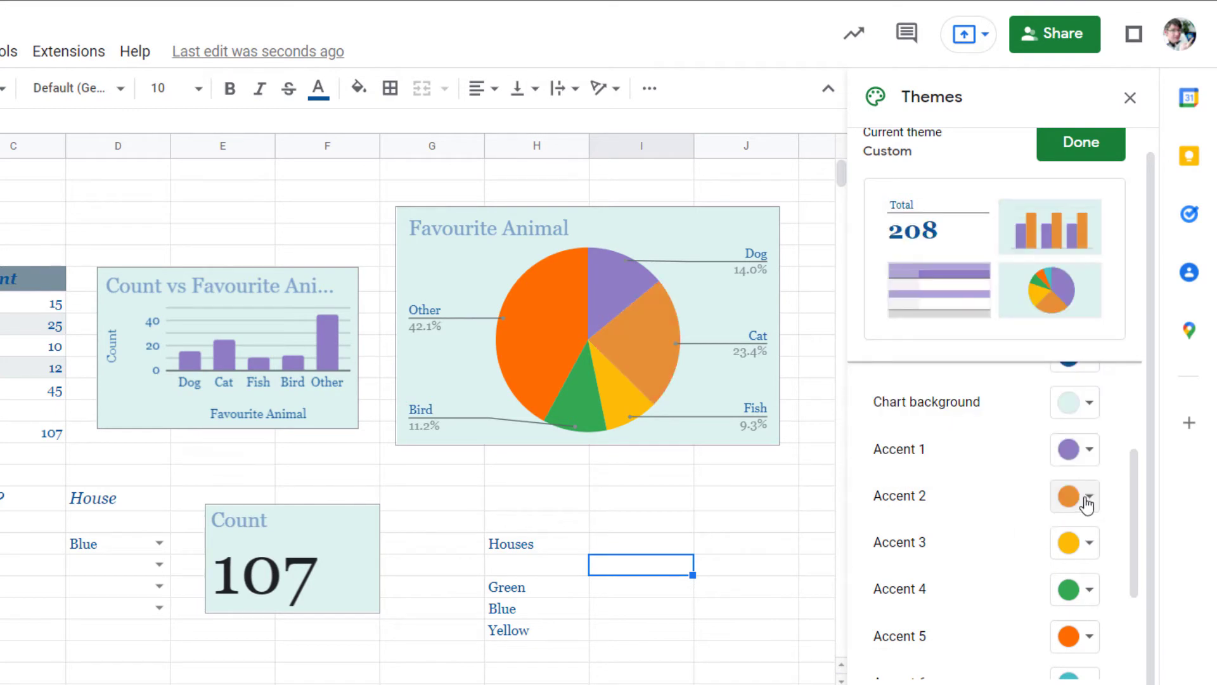
pyautogui.click(1085, 495)
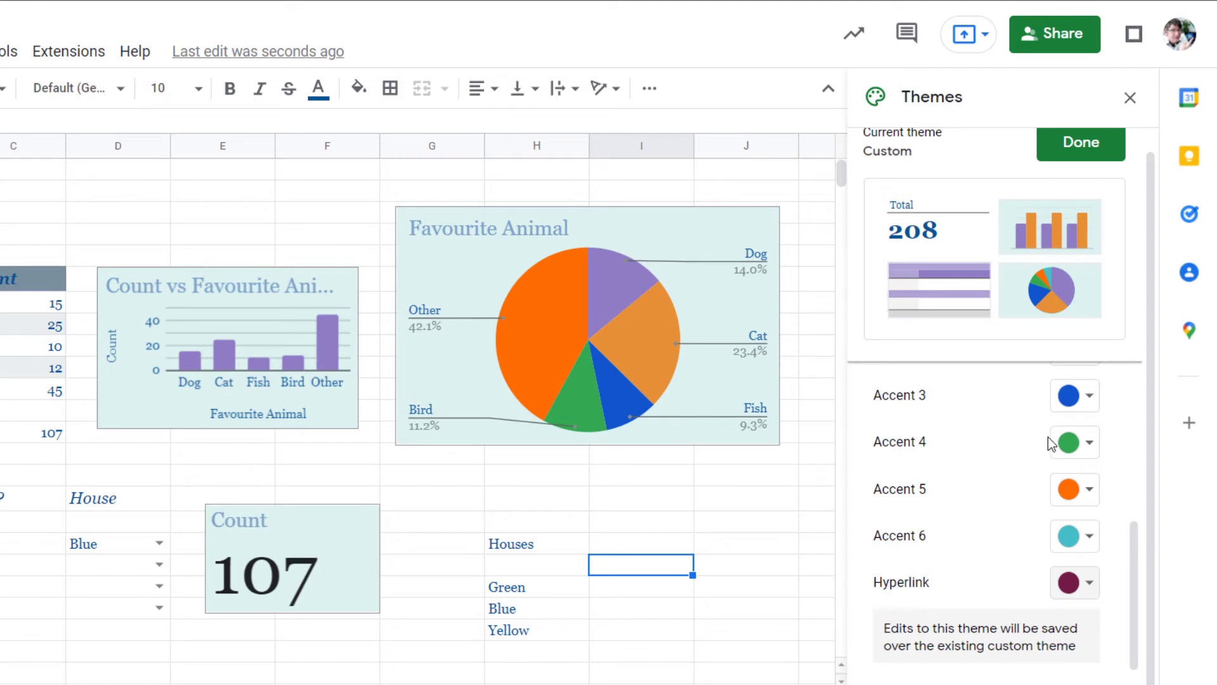
pyautogui.moveTo(1010, 588)
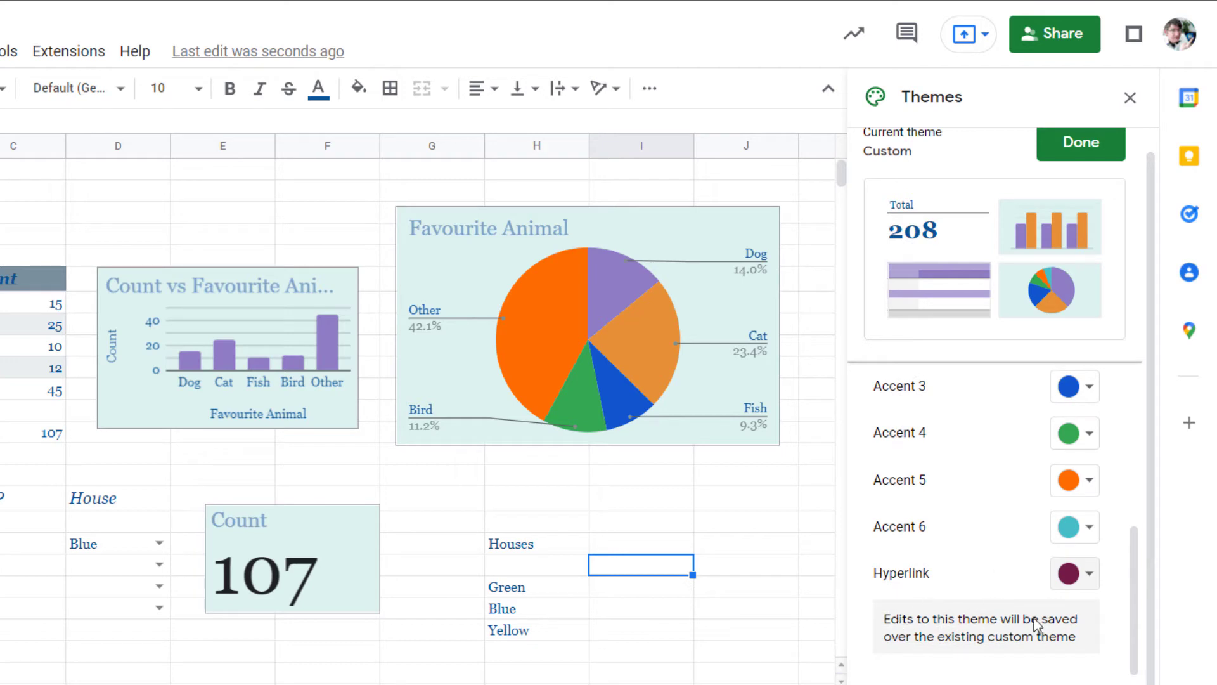
pyautogui.moveTo(1012, 660)
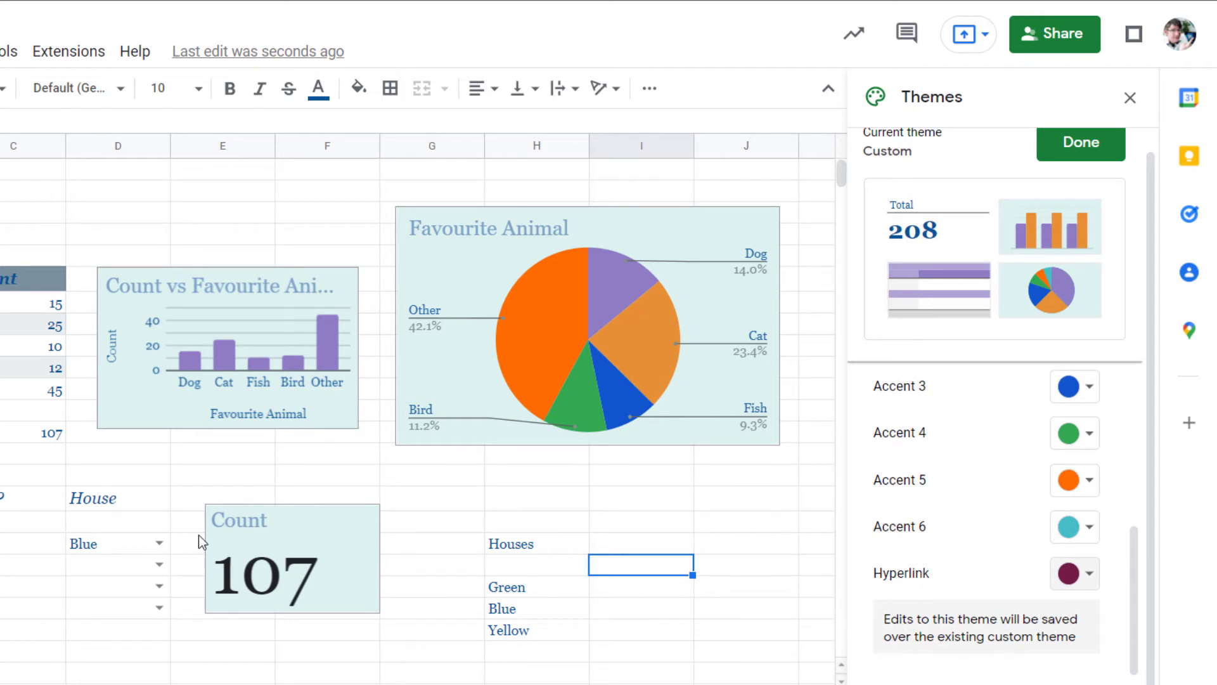
pyautogui.moveTo(716, 505)
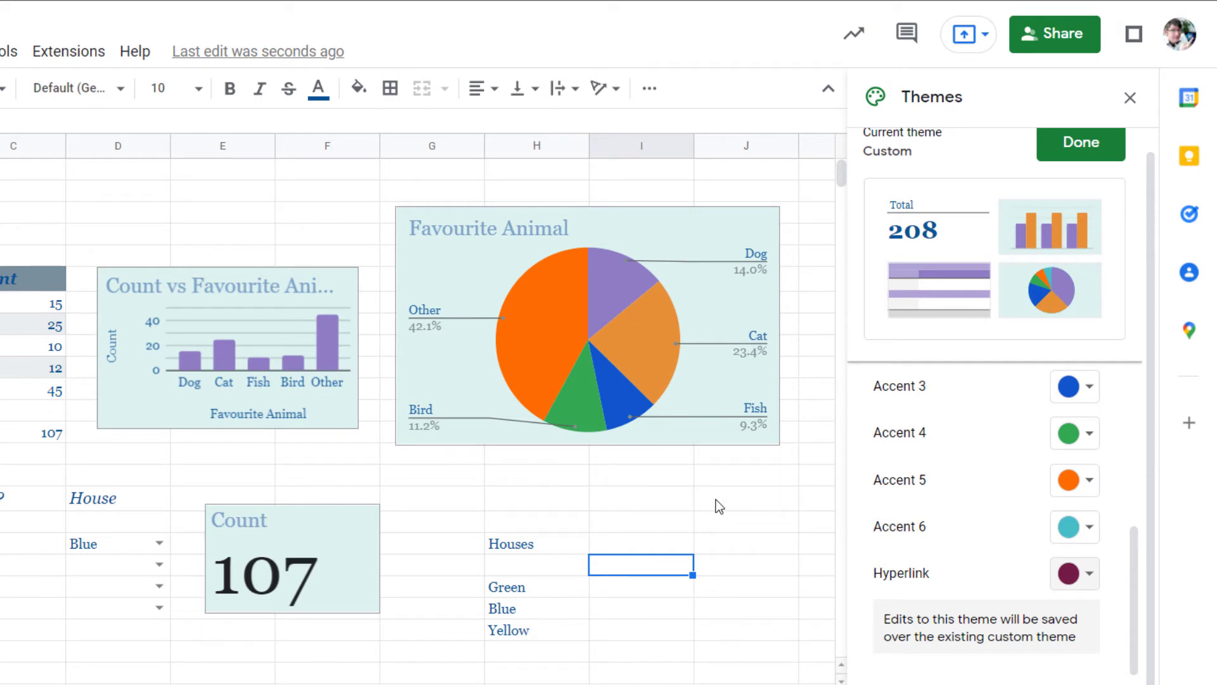
pyautogui.moveTo(976, 592)
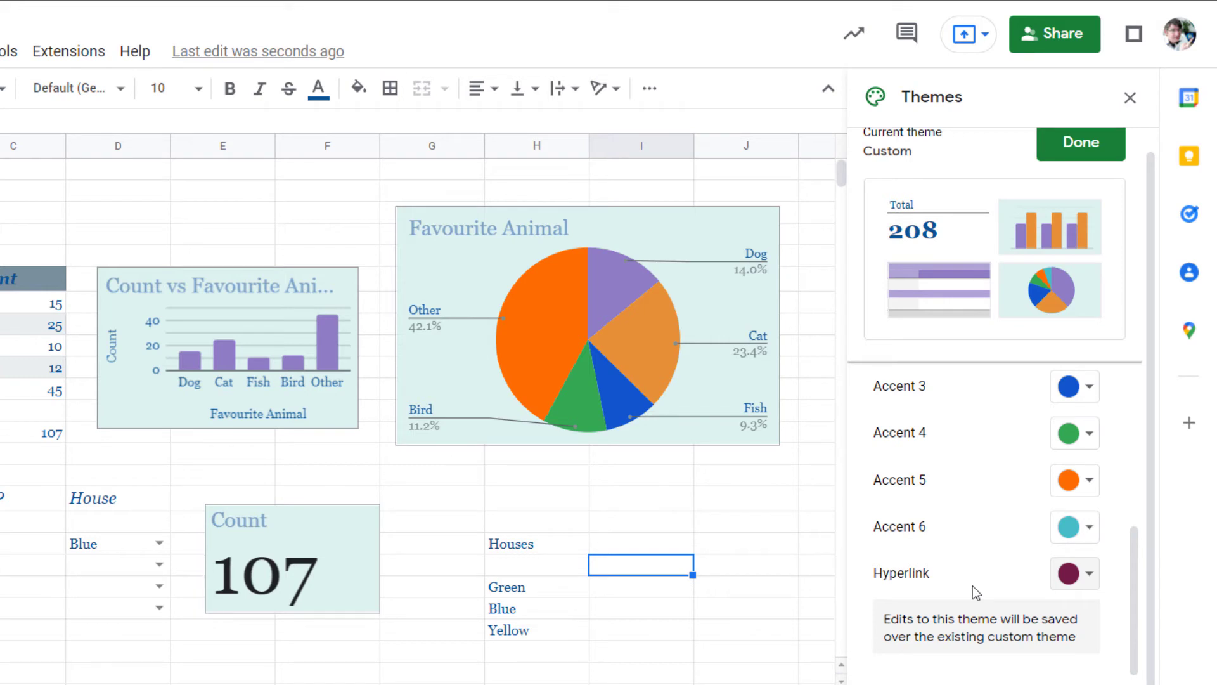
pyautogui.moveTo(1017, 514)
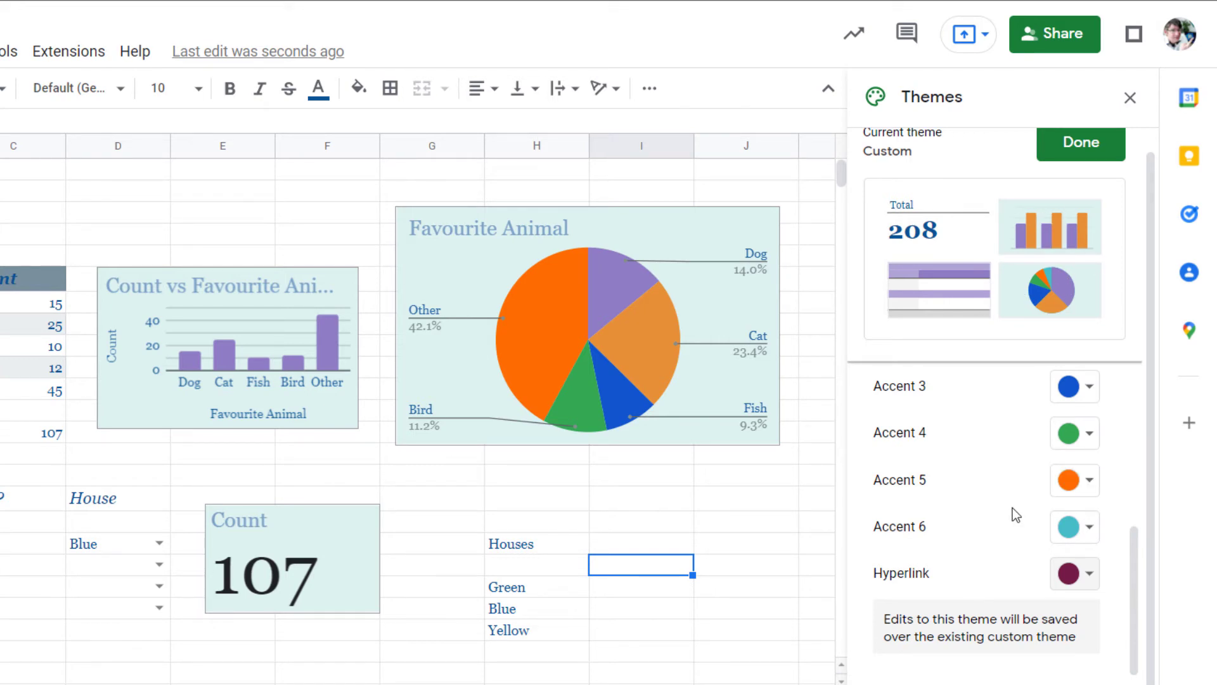
# Save the custom theme with Done and switch the spreadsheet back to Standard
pyautogui.click(1079, 144)
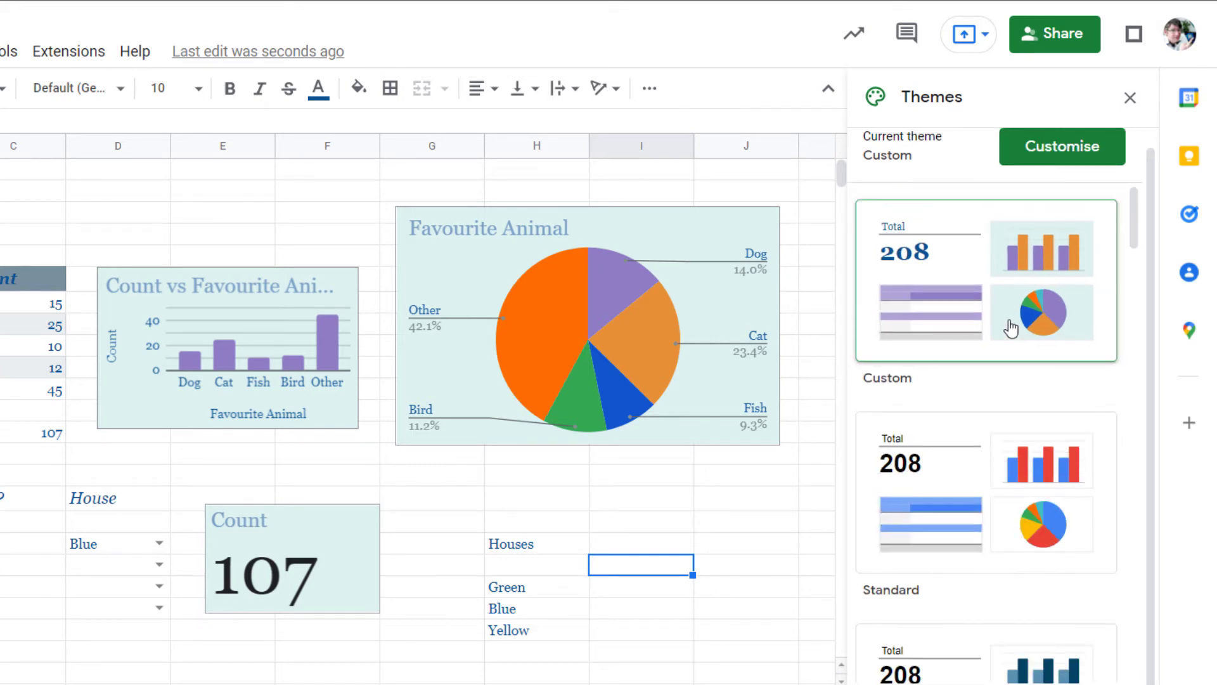
pyautogui.moveTo(869, 388)
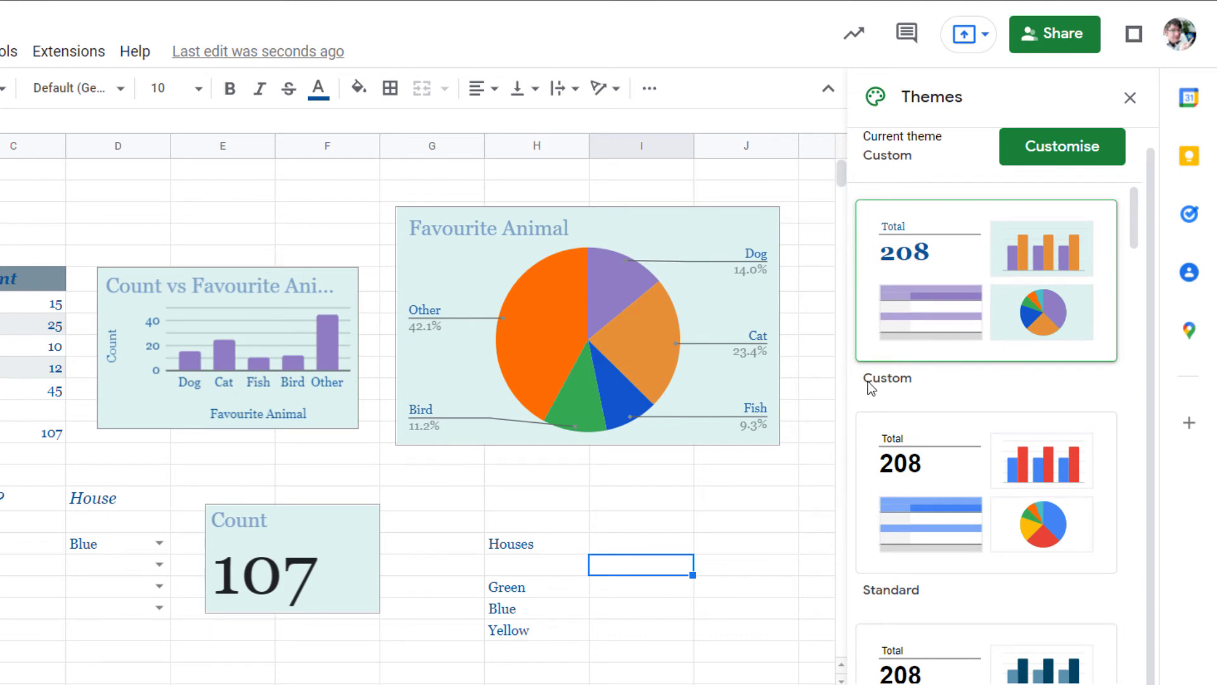
pyautogui.moveTo(945, 388)
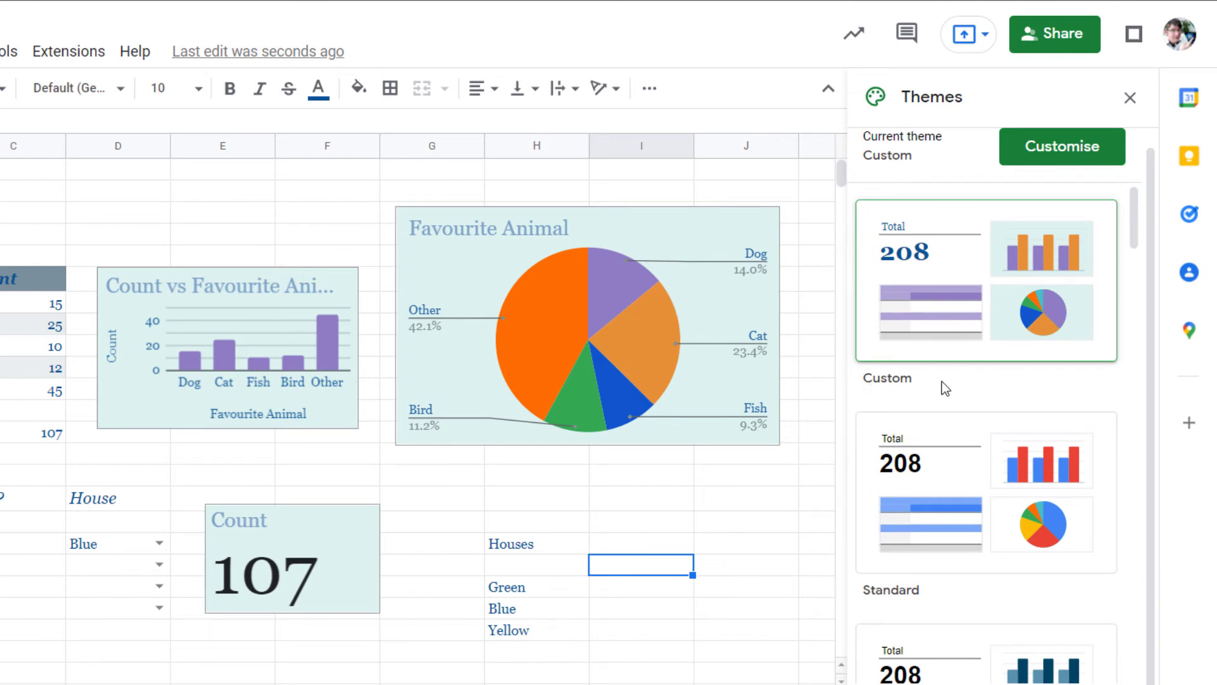
pyautogui.moveTo(981, 497)
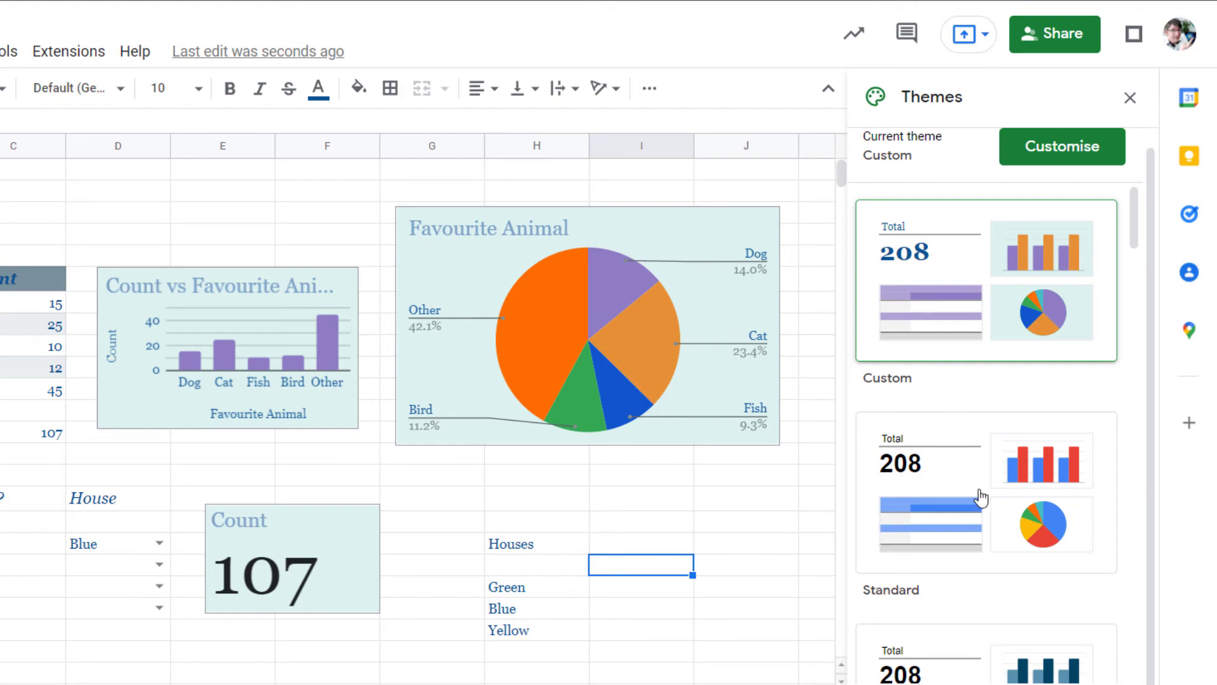
pyautogui.click(985, 493)
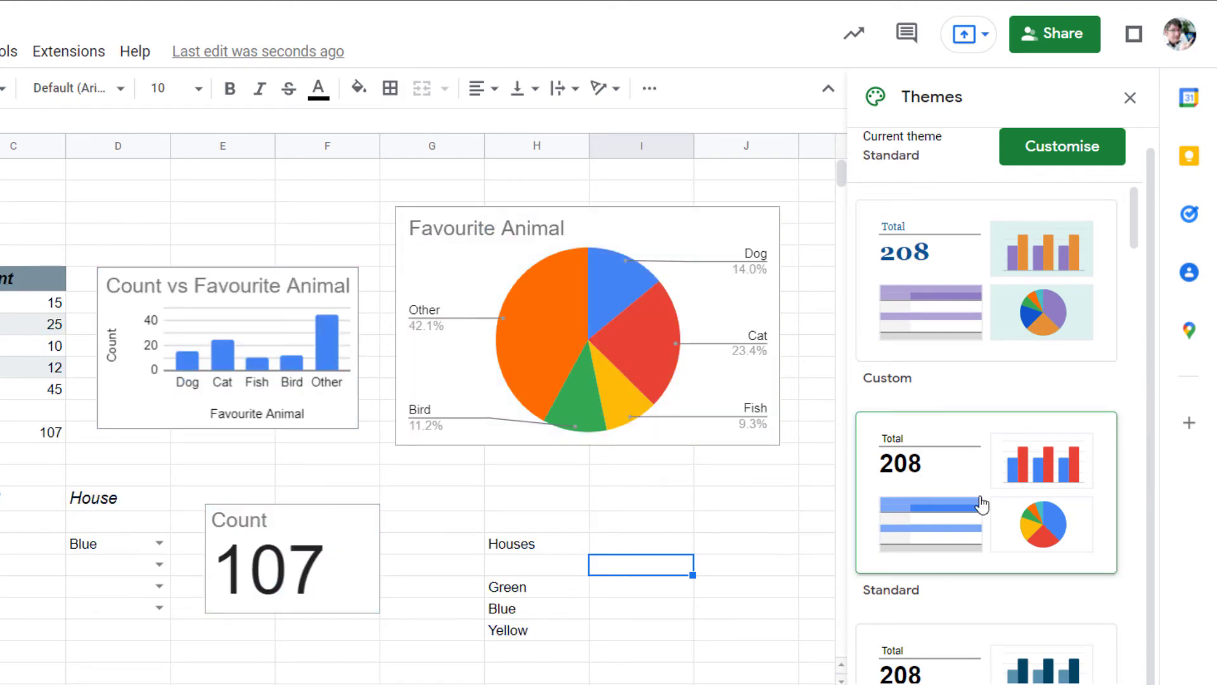